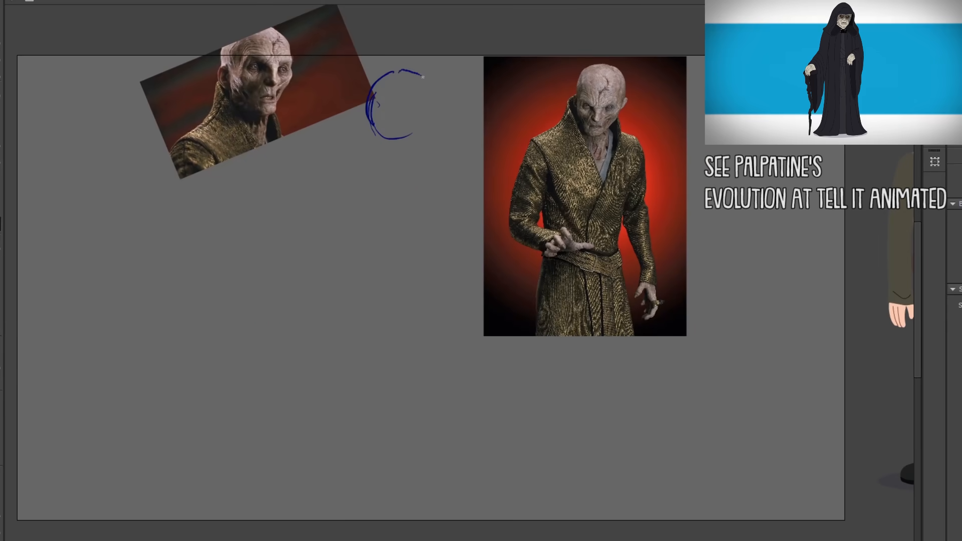
Step: Brush the head outline and the long detailed sash hanging from the belt in dark blue
left_click_drag(399, 73, 409, 179)
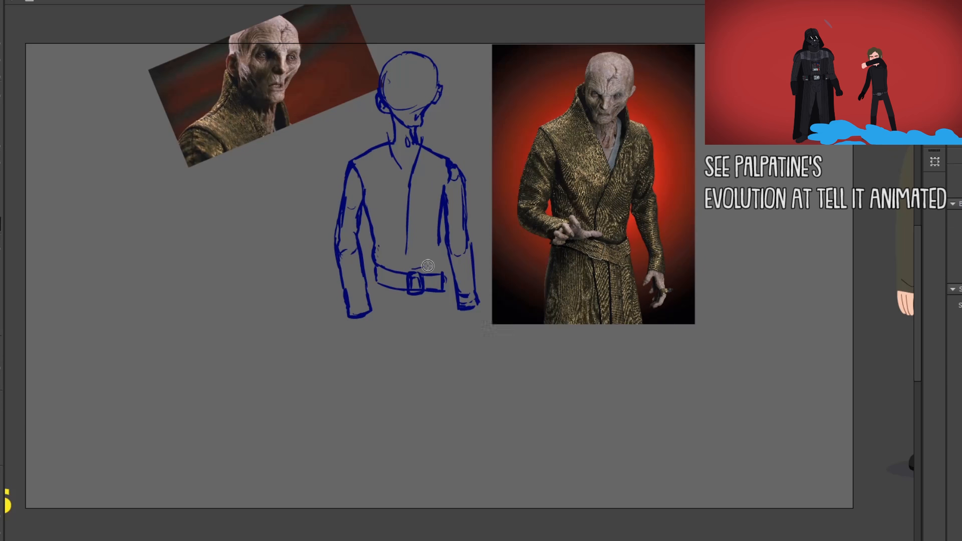
left_click_drag(423, 270, 452, 480)
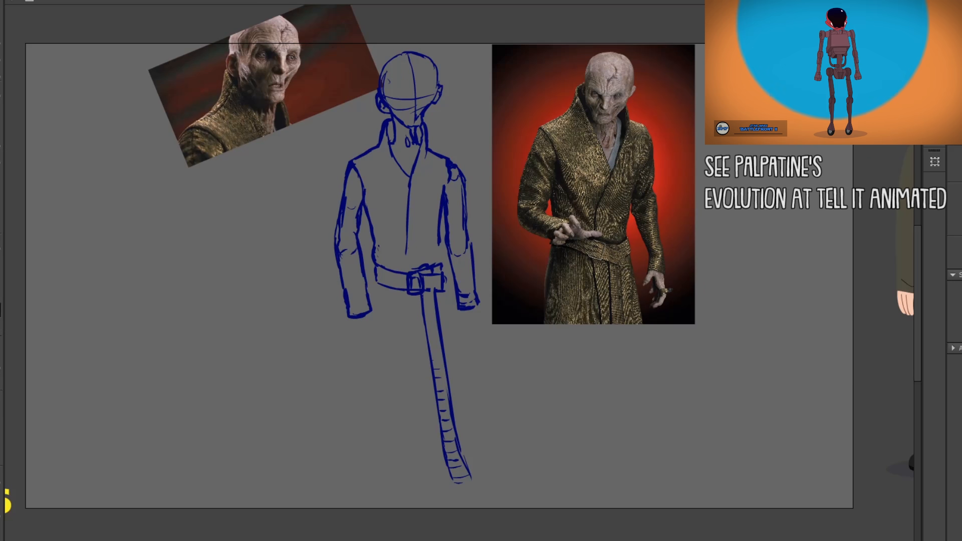
left_click_drag(379, 283, 355, 475)
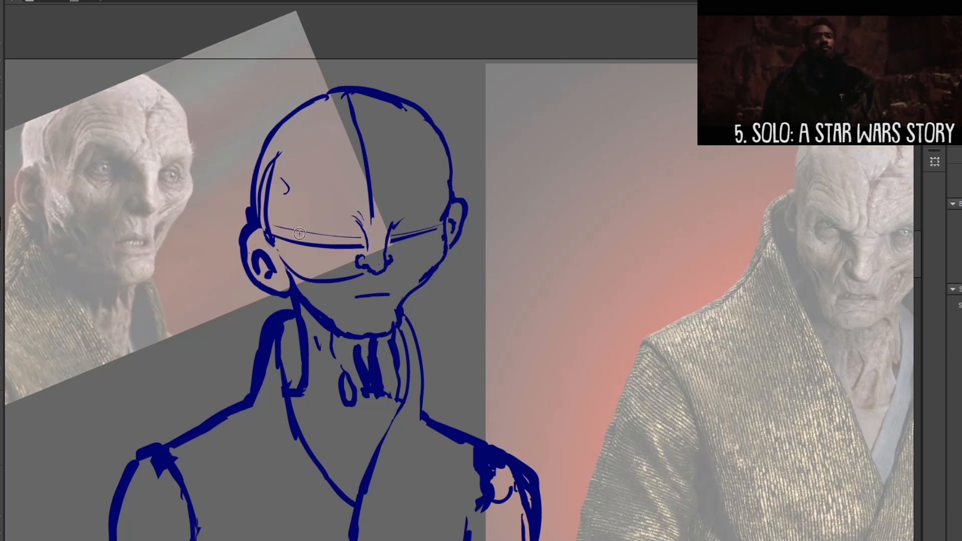
Step: Brush facial features onto the head and scars and wrinkles across the skull
left_click_drag(299, 233, 358, 297)
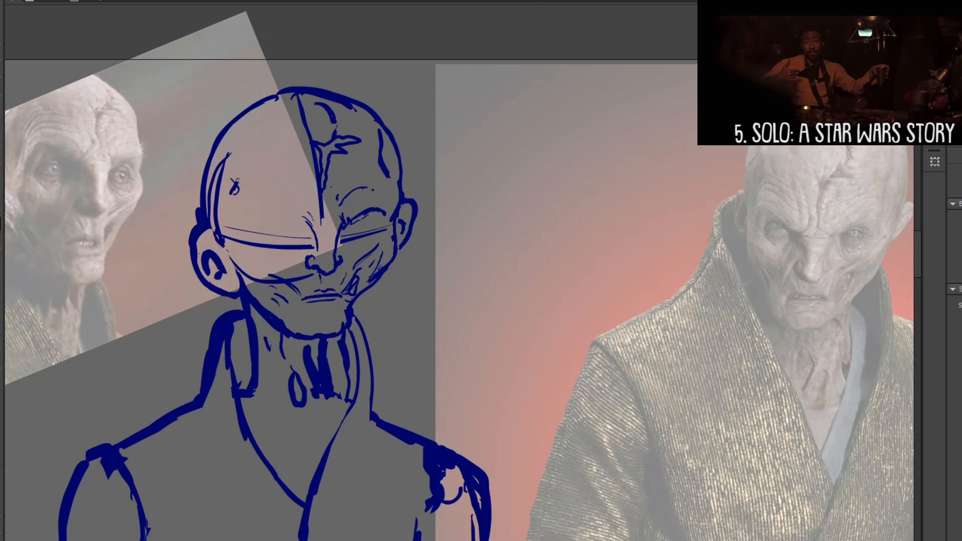
left_click_drag(257, 203, 307, 211)
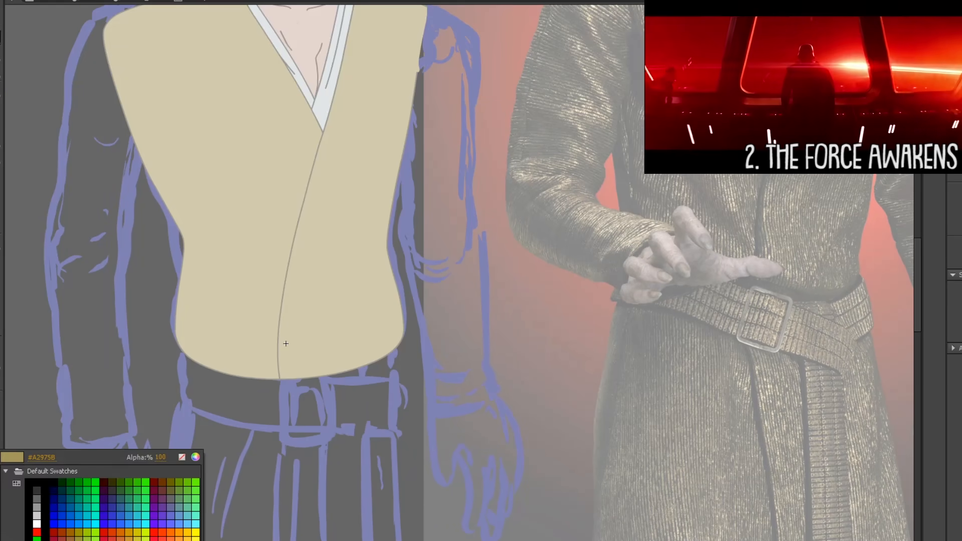
Step: Fill the Pen-drawn robe front with the beige swatch
left_click(289, 399)
type("Snoke_Shoe")
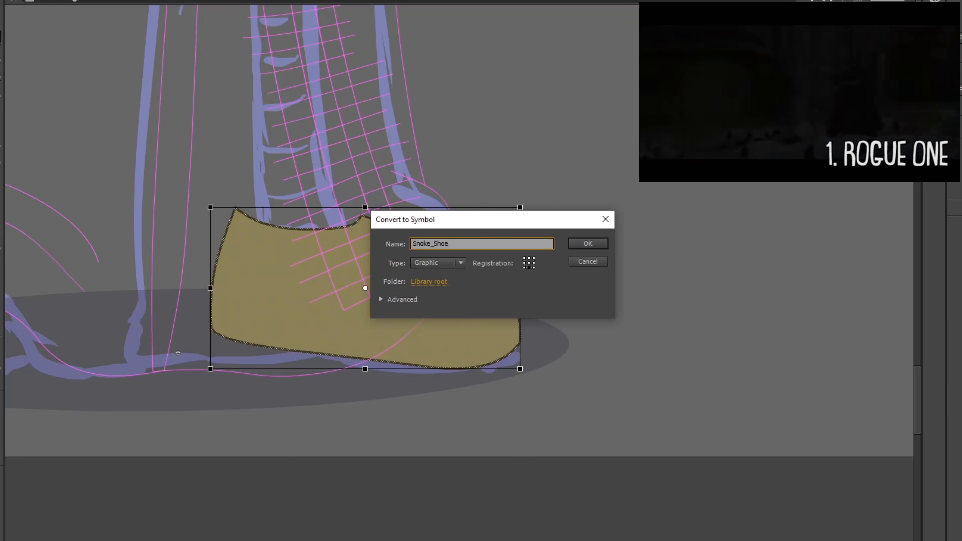
Step: Convert the tan shoe shape into a Graphic symbol named Snoke_Shoe
left_click(586, 243)
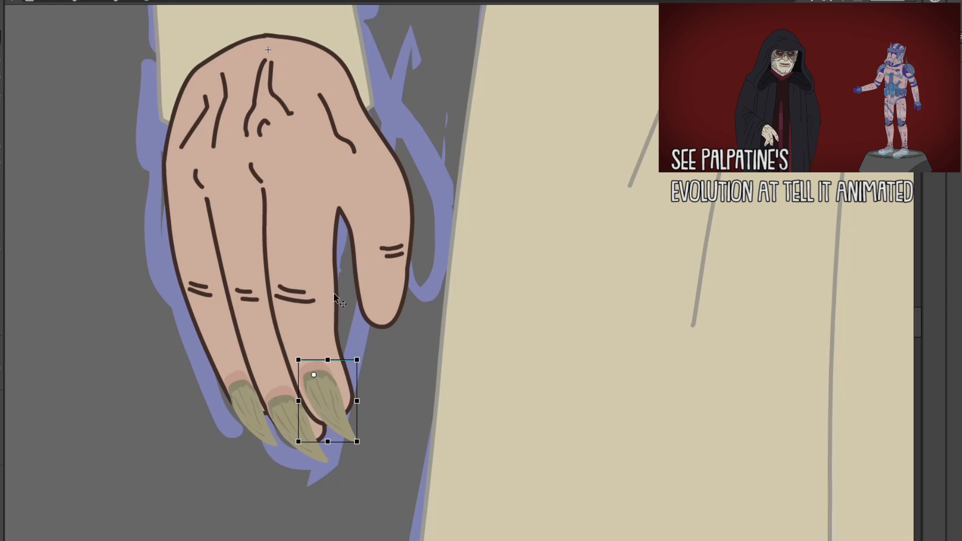
Step: Alt-drag a copy of the claw symbol onto the small finger's tip
left_click_drag(329, 399, 387, 313)
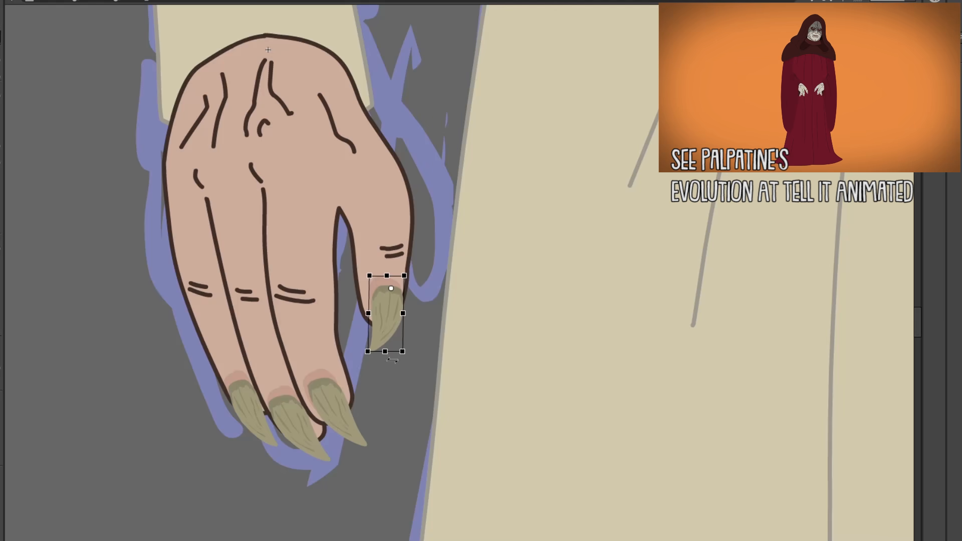